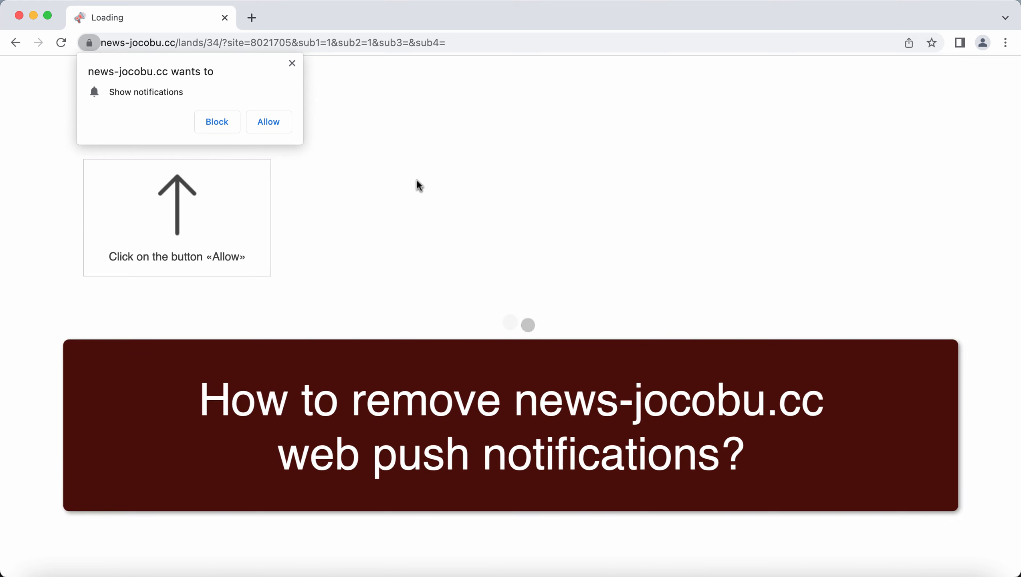
pyautogui.moveTo(459, 107)
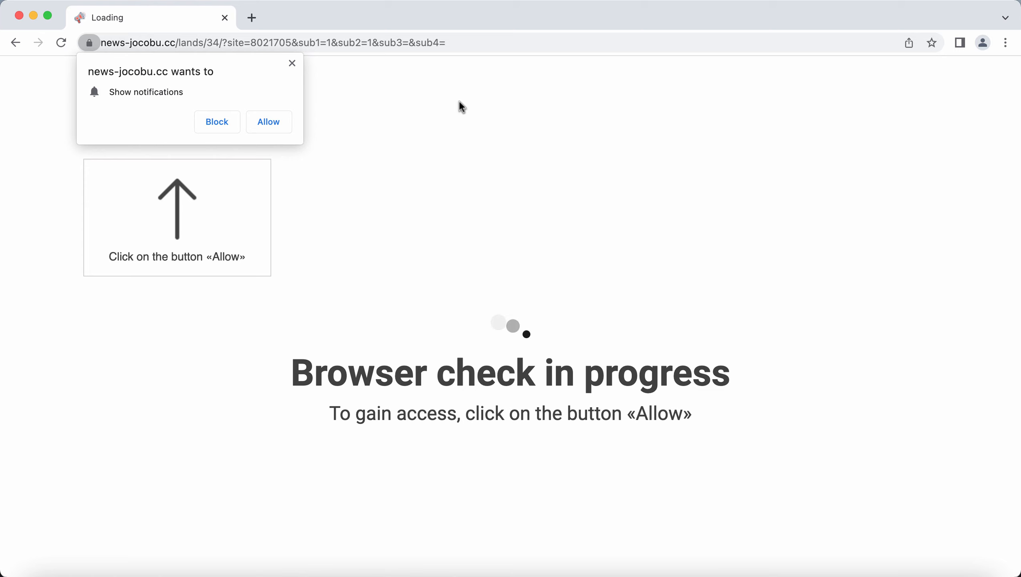
pyautogui.moveTo(475, 279)
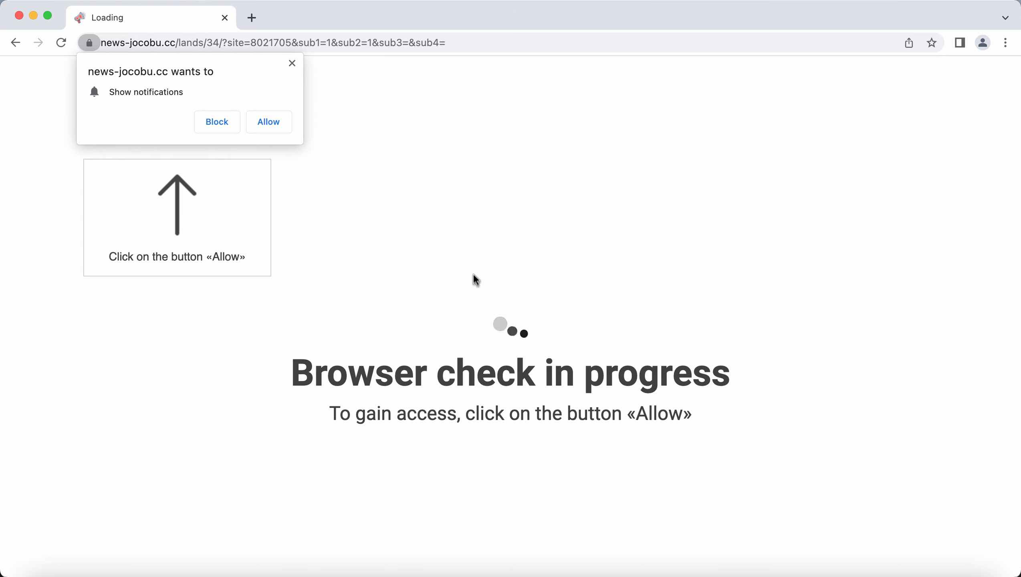
pyautogui.moveTo(504, 258)
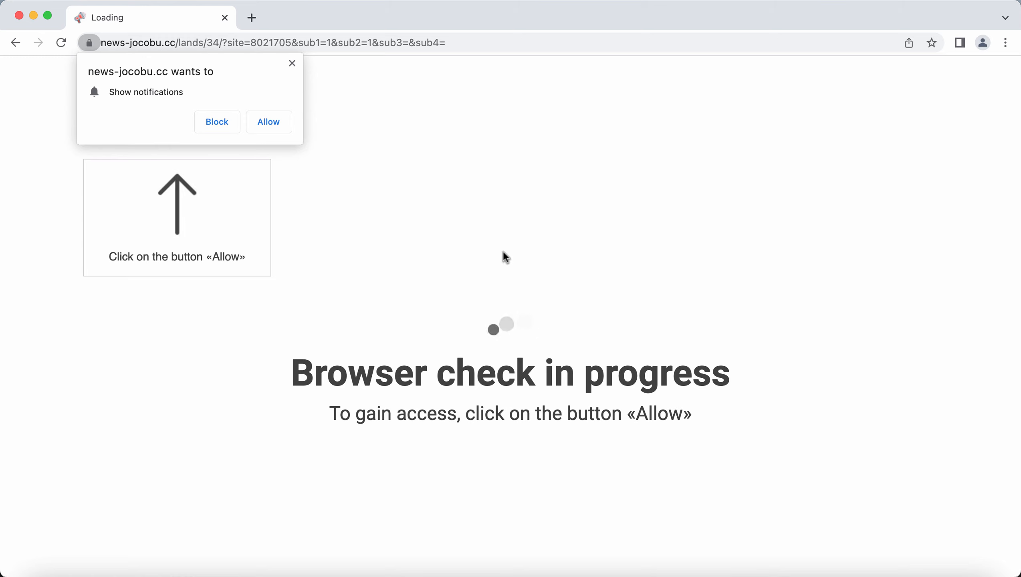
pyautogui.moveTo(511, 209)
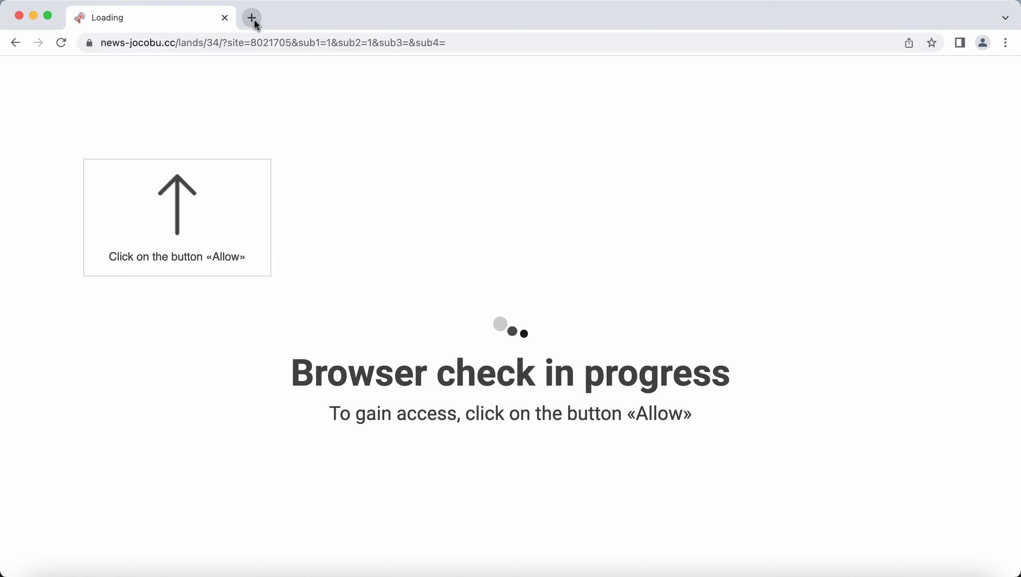
# Open a new tab and reach Chrome's Settings page from the three-dot menu
pyautogui.click(251, 18)
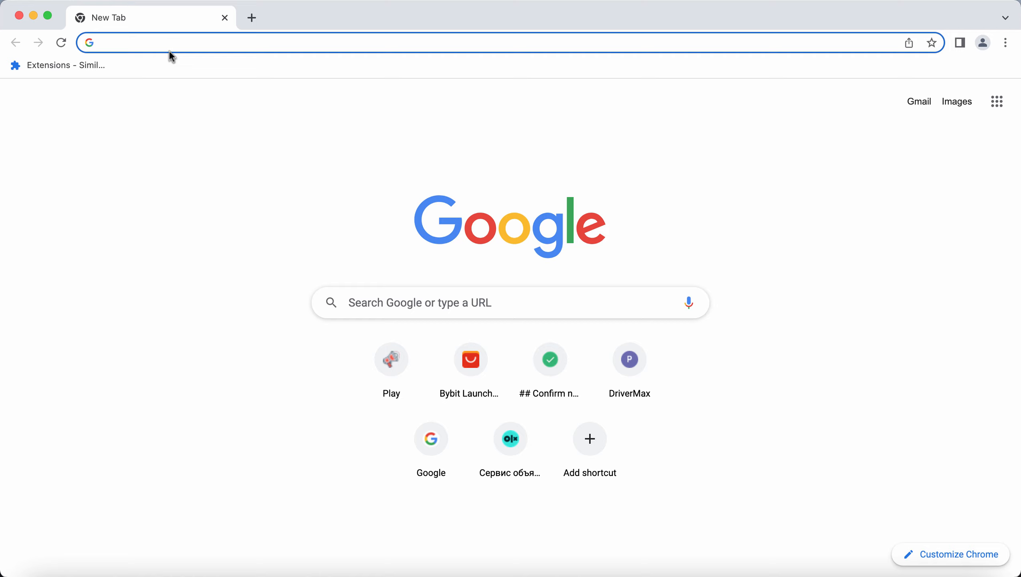
pyautogui.moveTo(1006, 55)
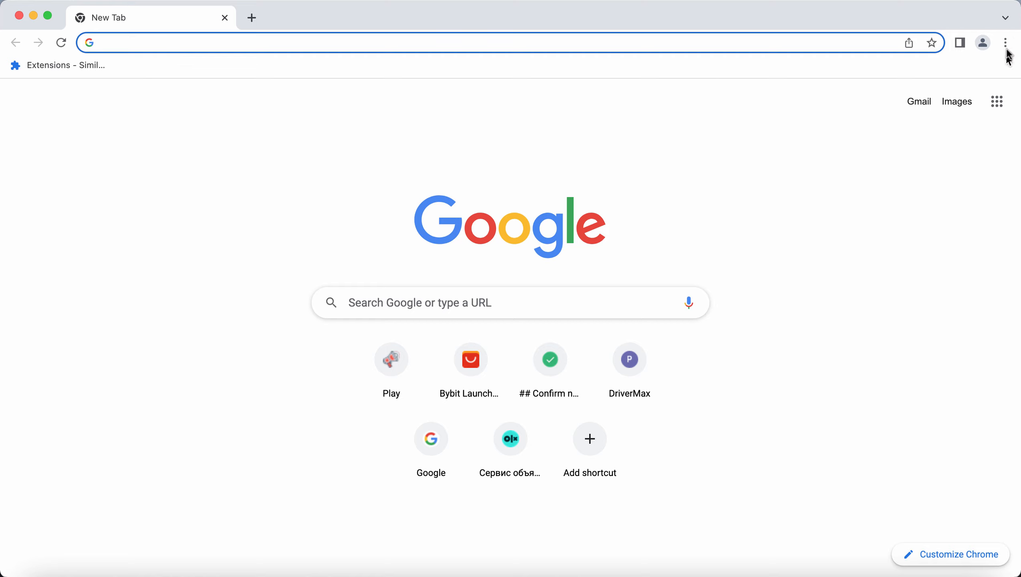
pyautogui.click(1005, 42)
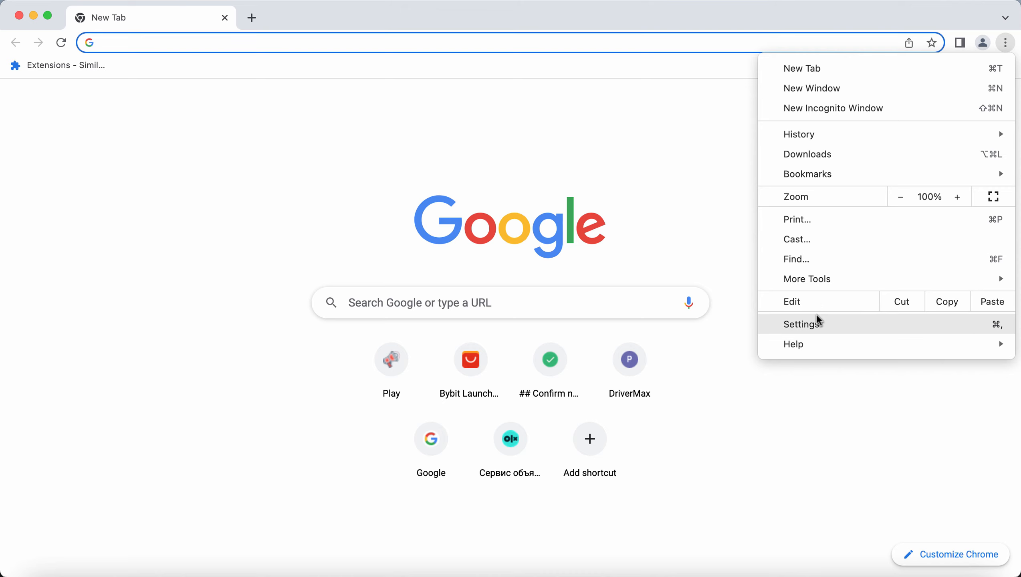
pyautogui.click(800, 324)
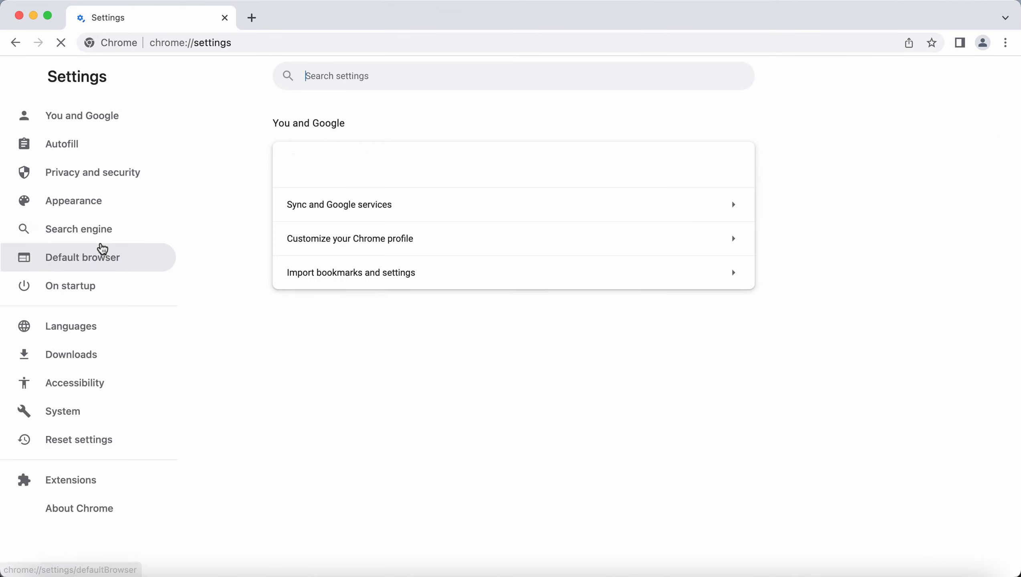
# Go to Privacy and security and open the per-site permission Site settings
pyautogui.click(92, 172)
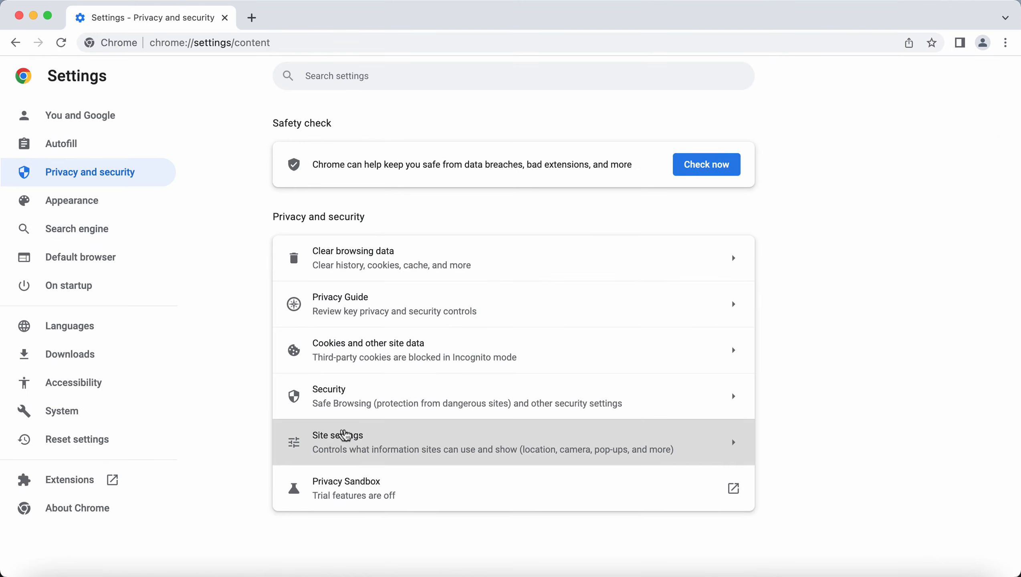
pyautogui.click(337, 442)
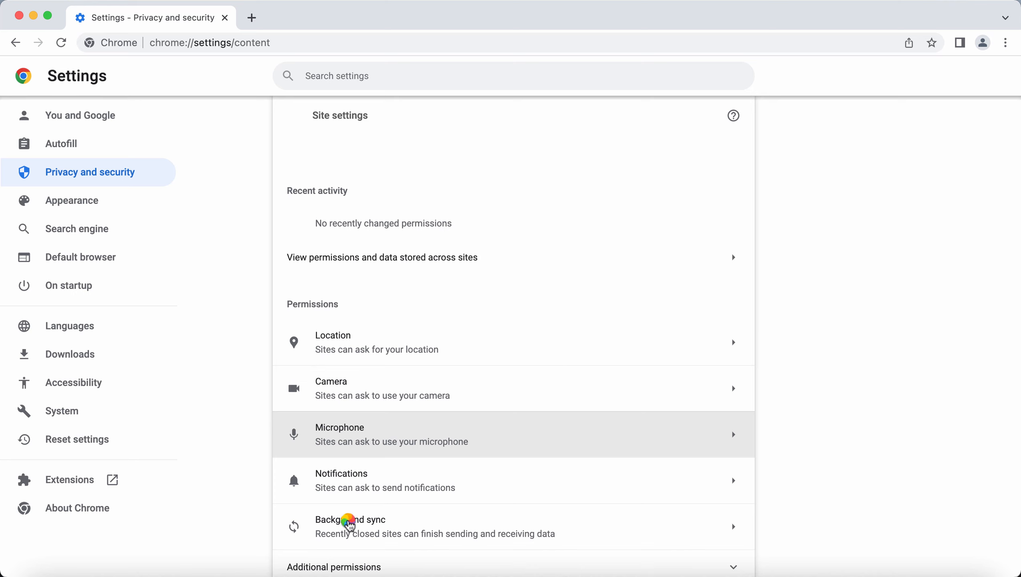
pyautogui.moveTo(342, 480)
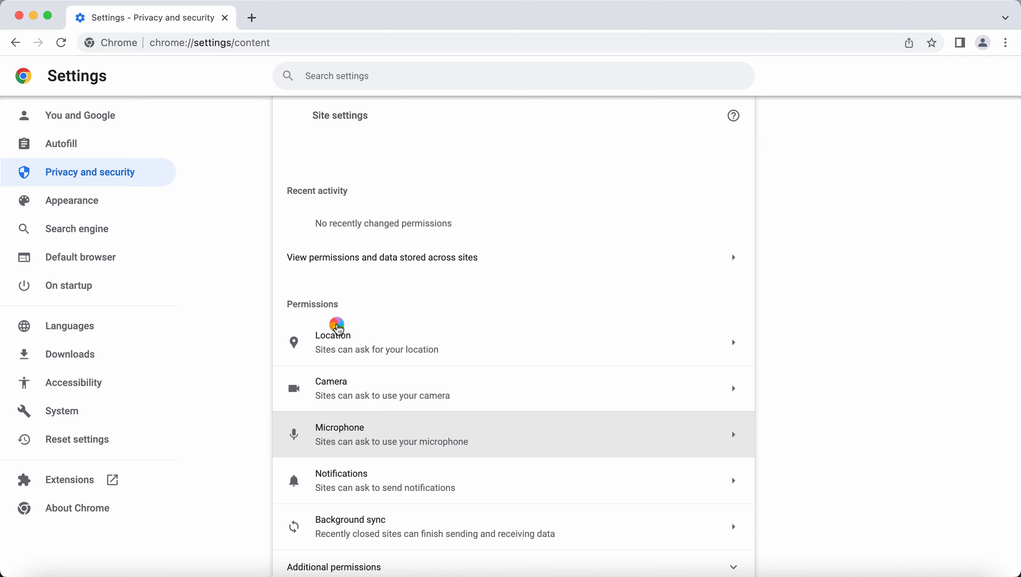
pyautogui.moveTo(384, 494)
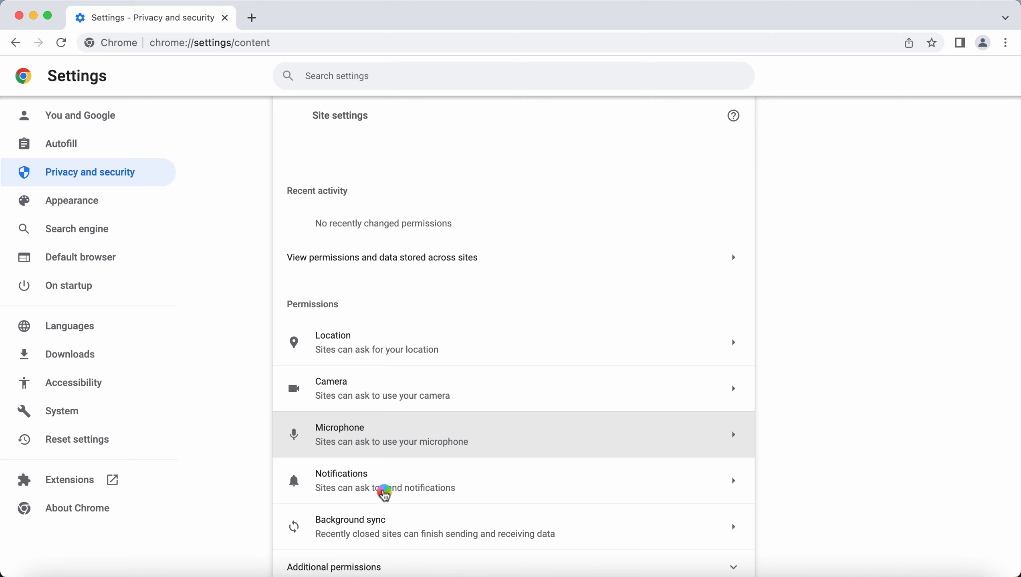
pyautogui.moveTo(383, 490)
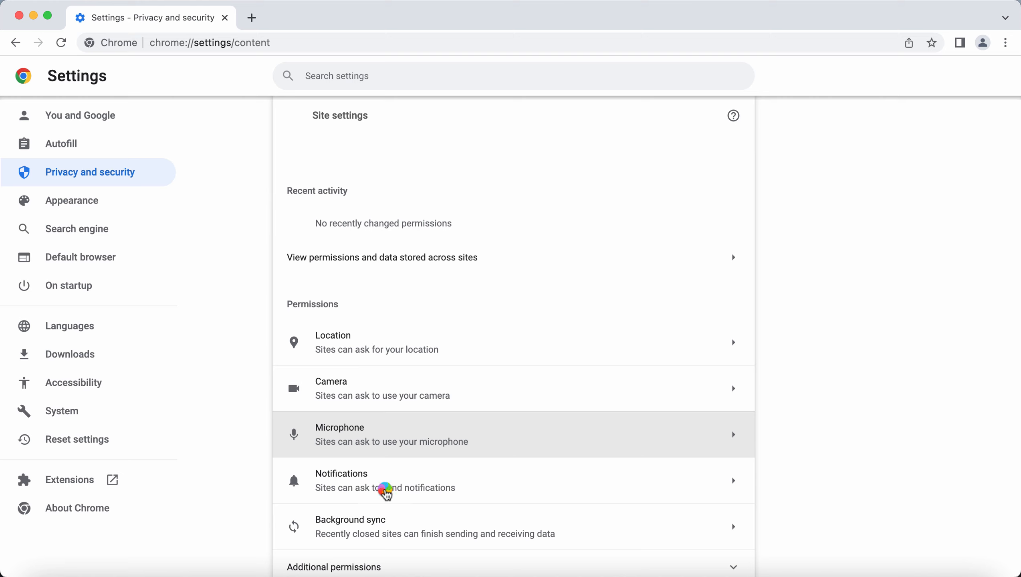
pyautogui.moveTo(264, 32)
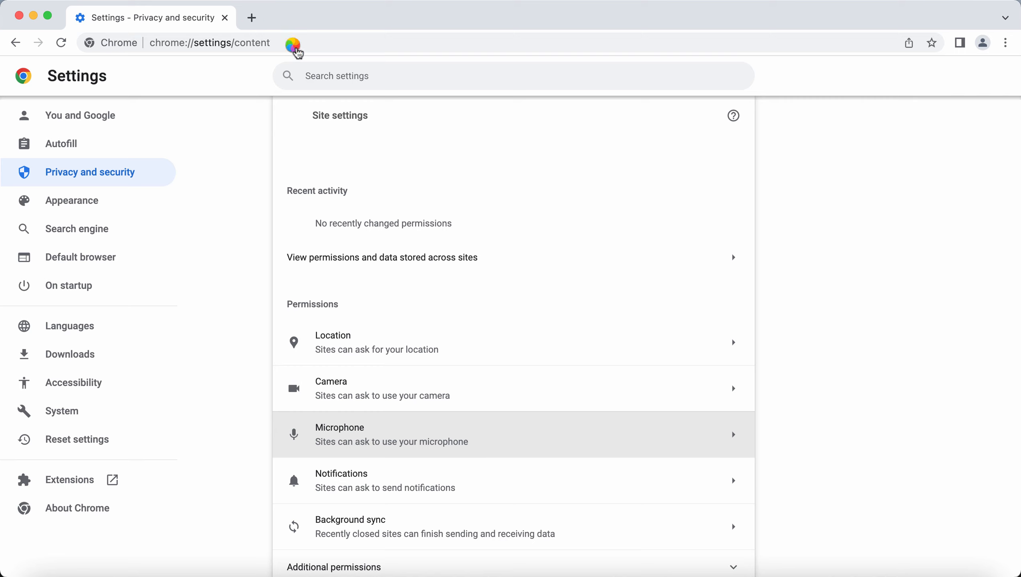
pyautogui.moveTo(391, 240)
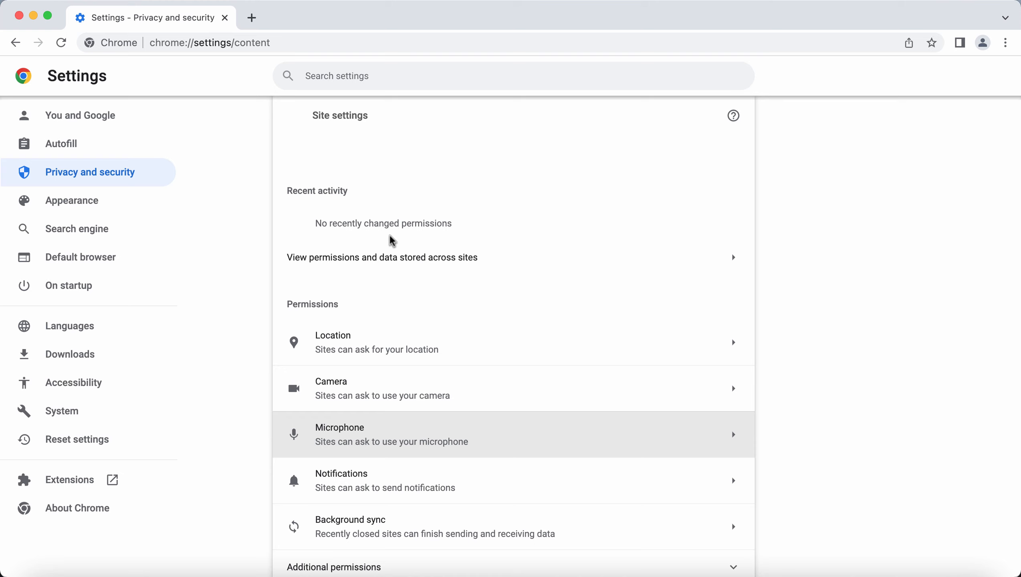
pyautogui.moveTo(356, 484)
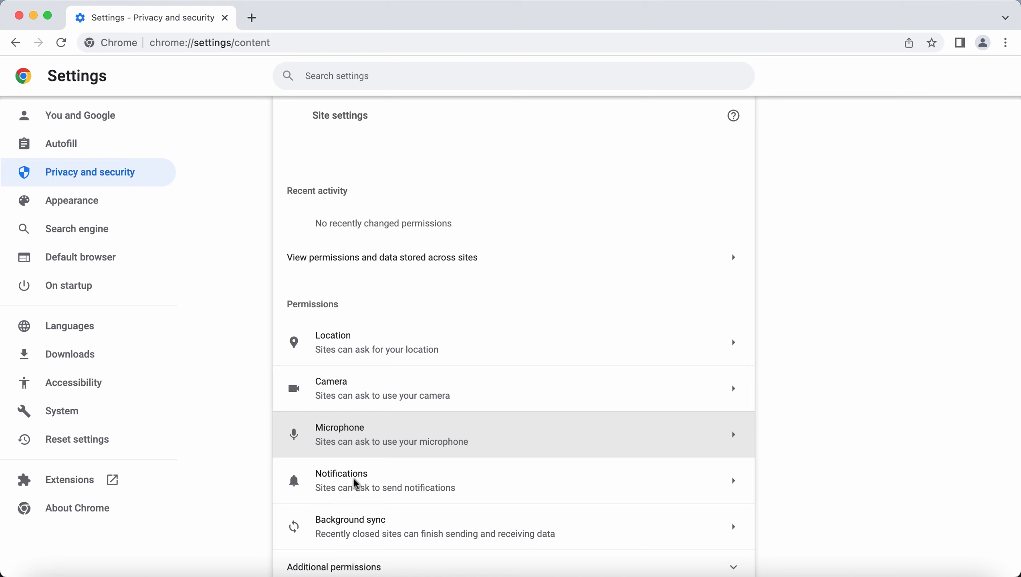
pyautogui.moveTo(246, 79)
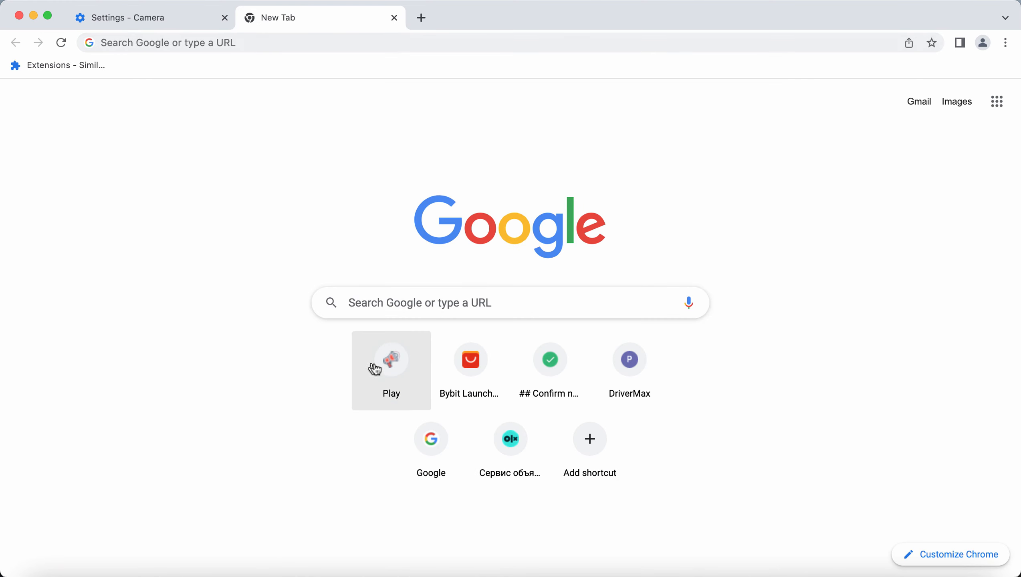
# Return to the New Tab page and follow its green-check shortcut tile
pyautogui.click(130, 18)
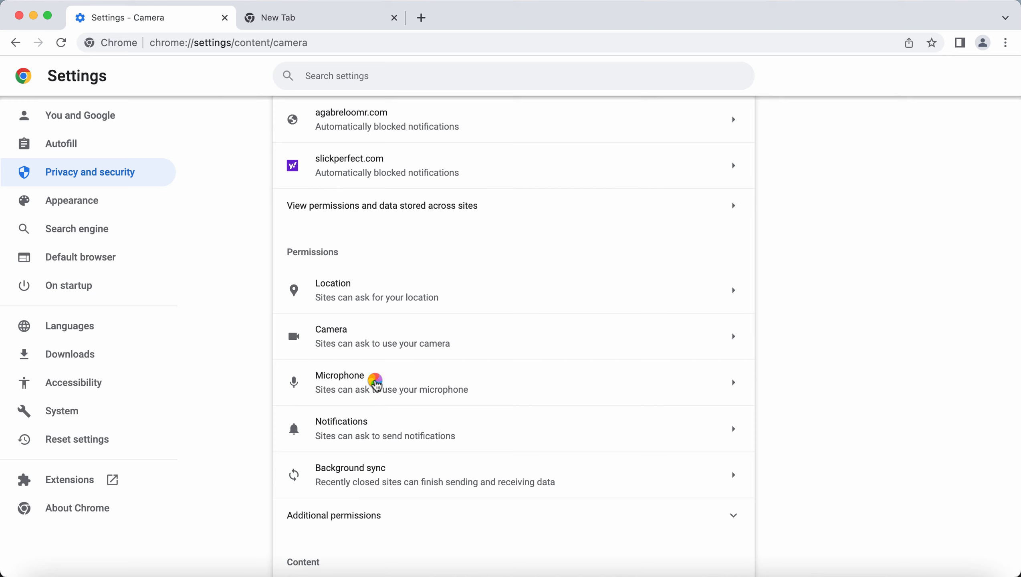
pyautogui.moveTo(347, 20)
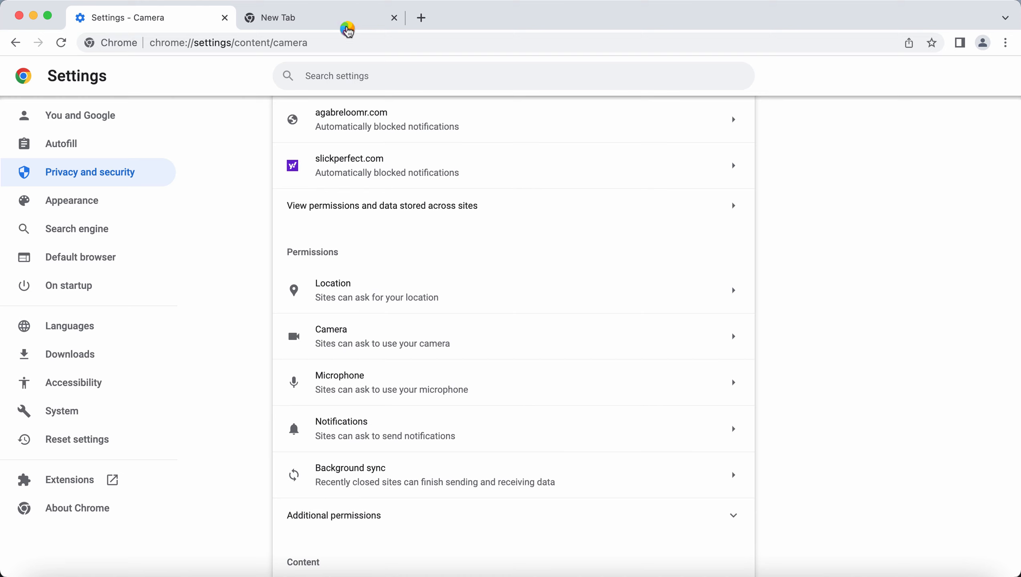
pyautogui.moveTo(348, 26)
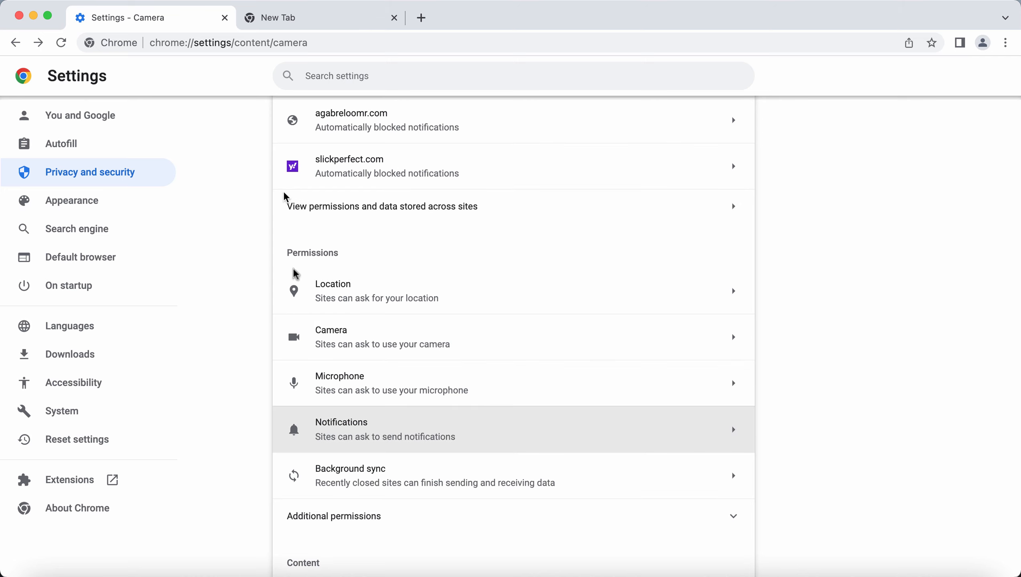
pyautogui.moveTo(341, 441)
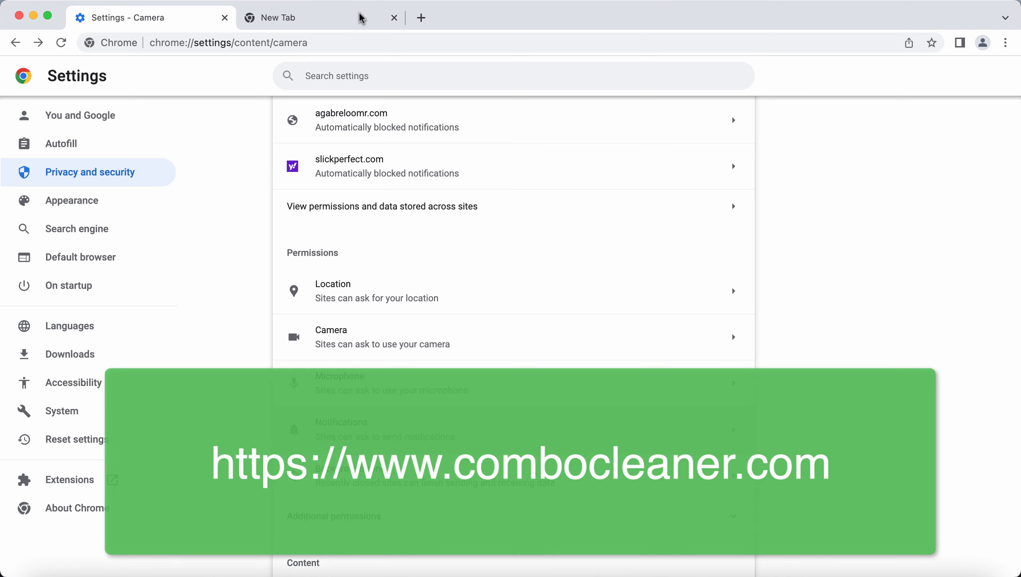
pyautogui.moveTo(364, 20)
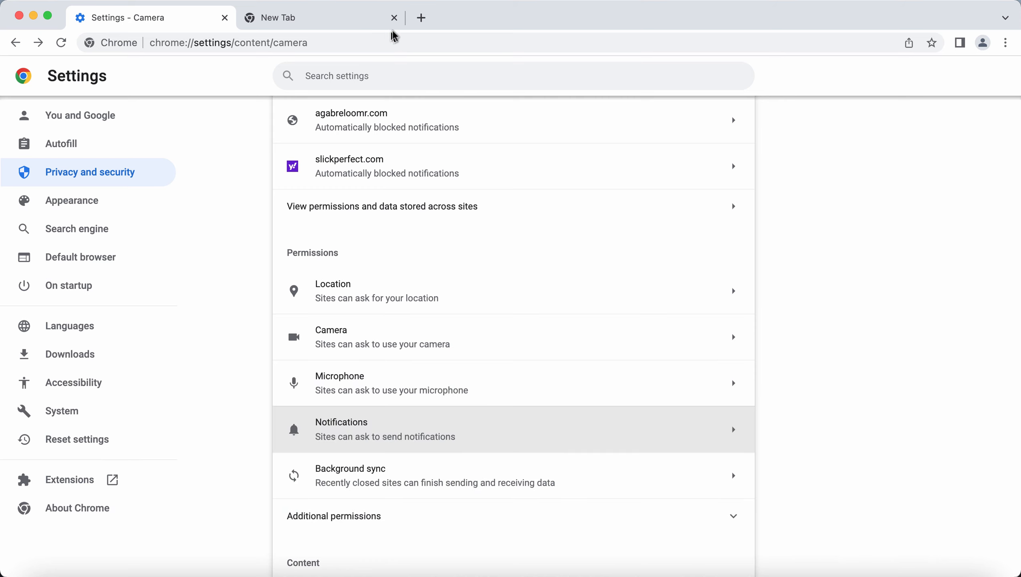
pyautogui.moveTo(399, 50)
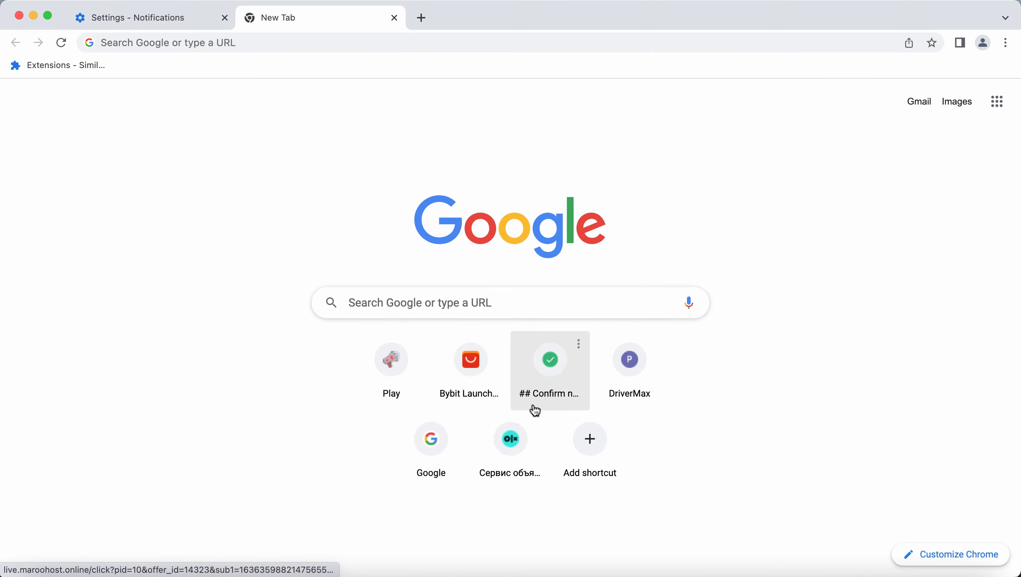
pyautogui.click(261, 43)
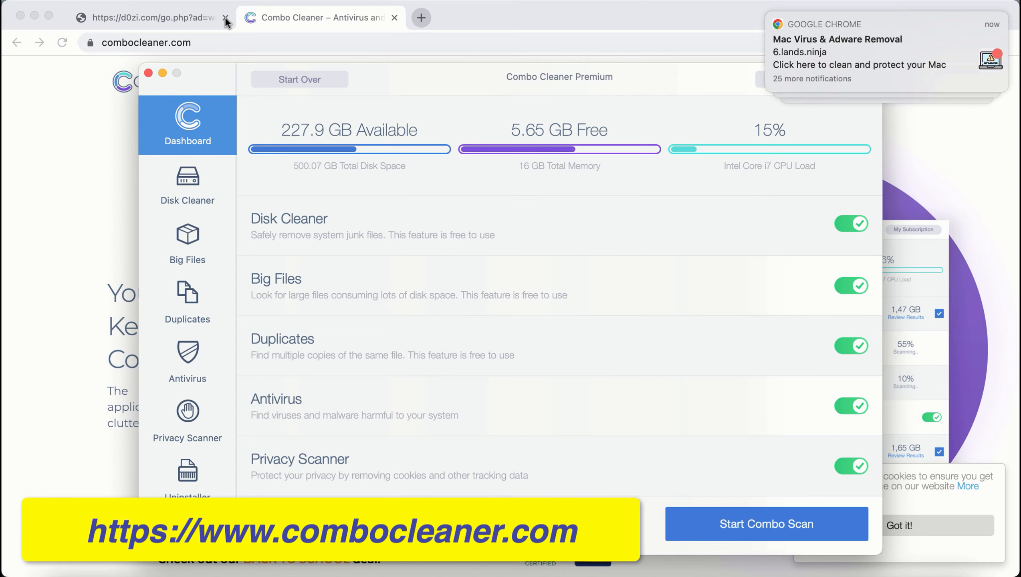
# Close the leftover redirect tab, leaving only the Combo Cleaner website open
pyautogui.click(225, 17)
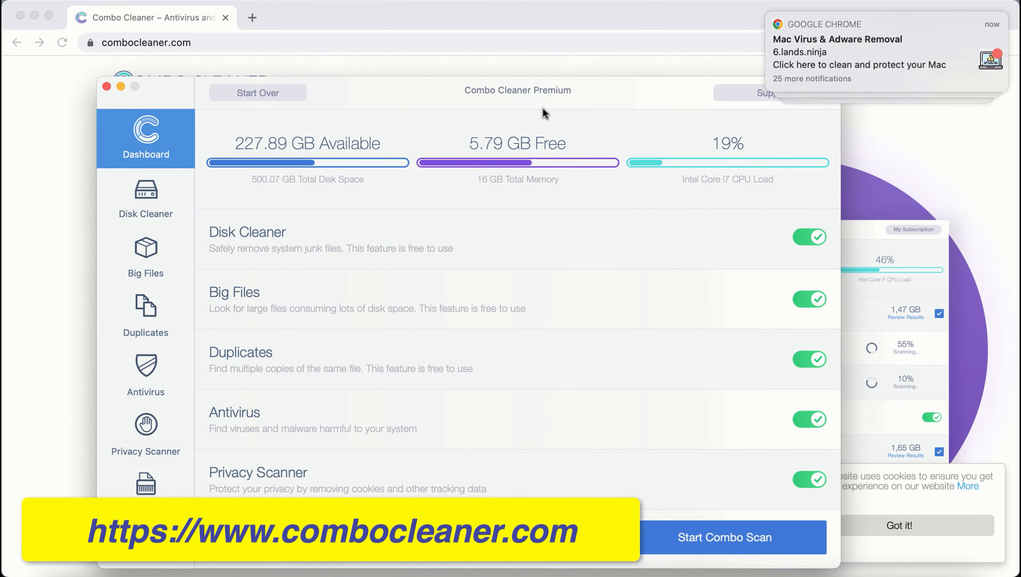
pyautogui.moveTo(596, 468)
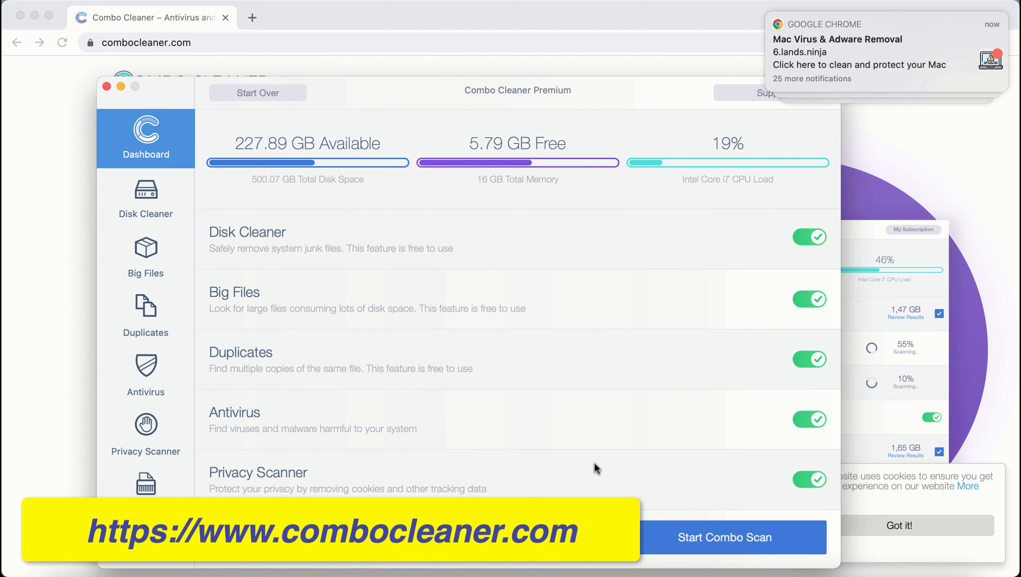
# Start the Combo Cleaner Premium combo scan across all five checks
pyautogui.click(725, 537)
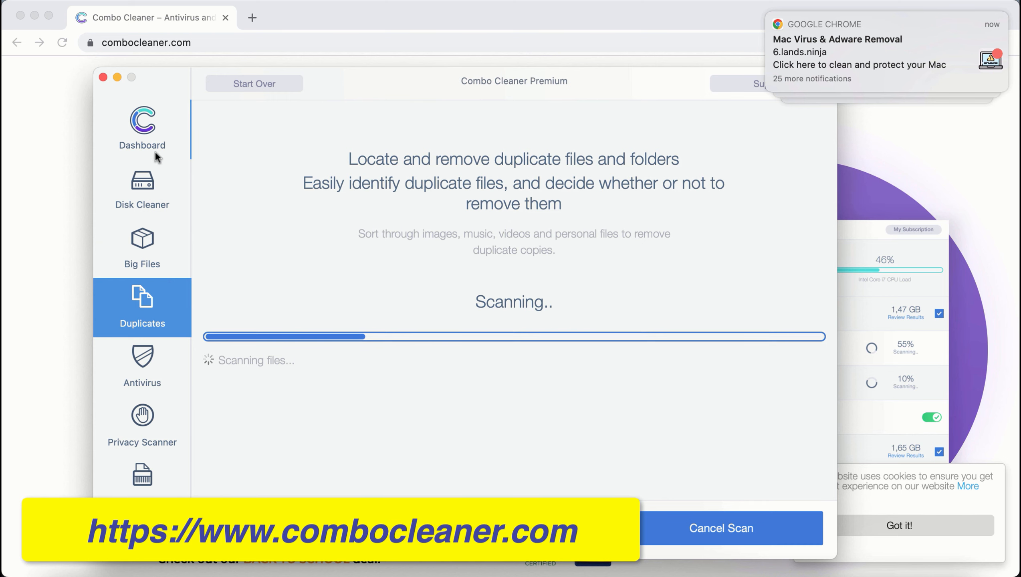
# Review the Big Files and Disk Cleaner results, then return to the Dashboard summary
pyautogui.click(141, 248)
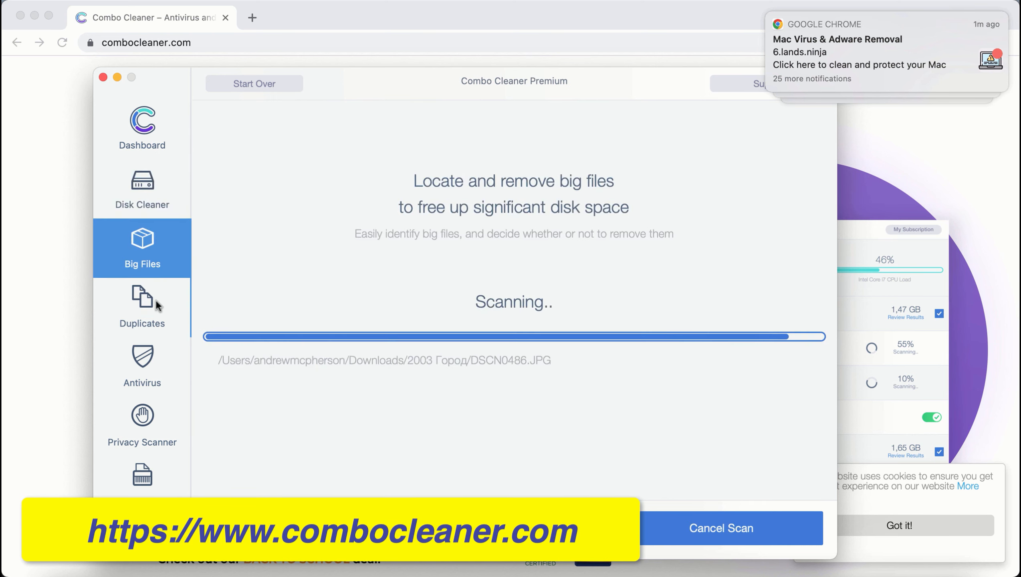
pyautogui.click(142, 188)
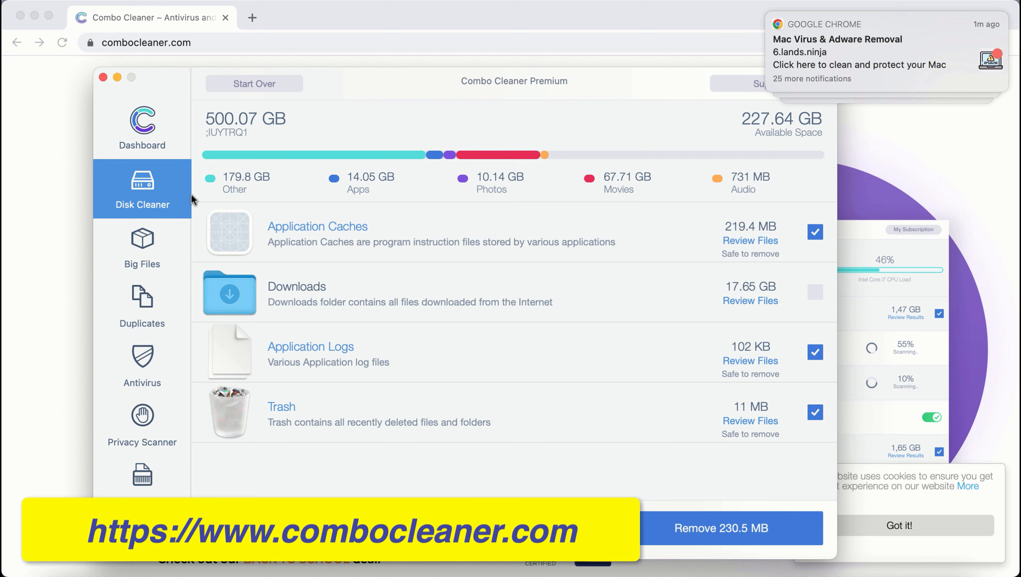
pyautogui.click(142, 248)
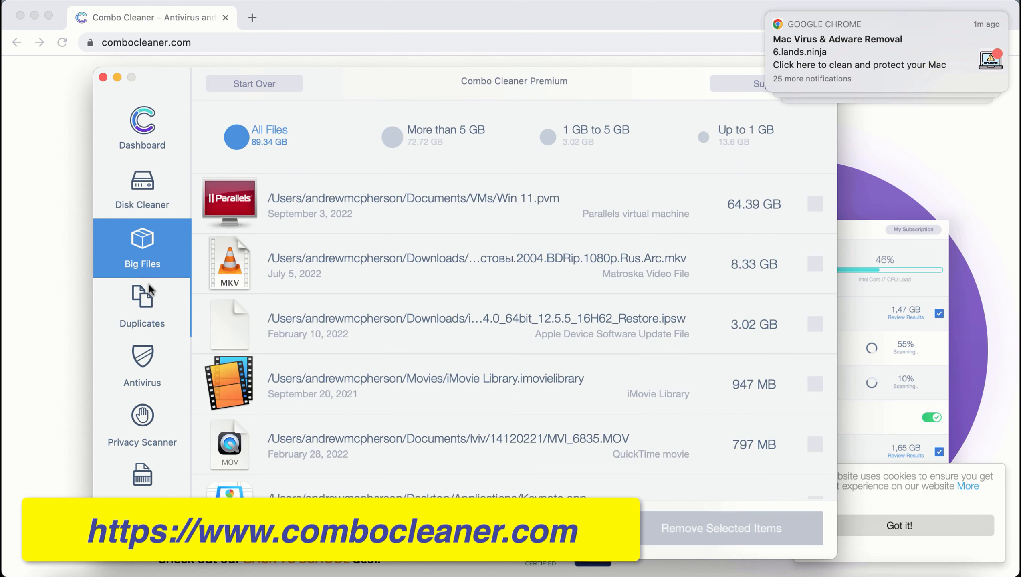
pyautogui.click(142, 189)
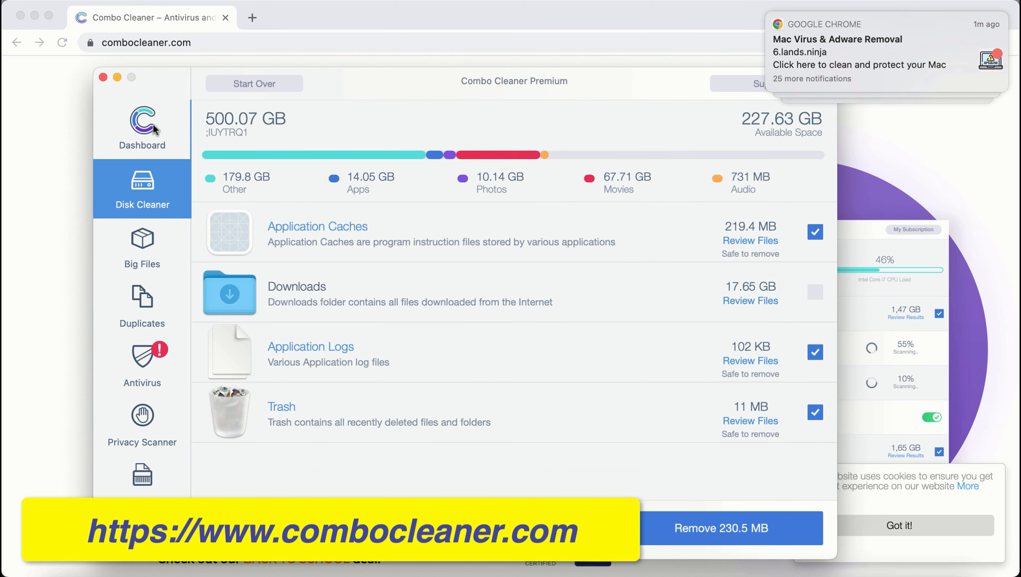
pyautogui.click(141, 127)
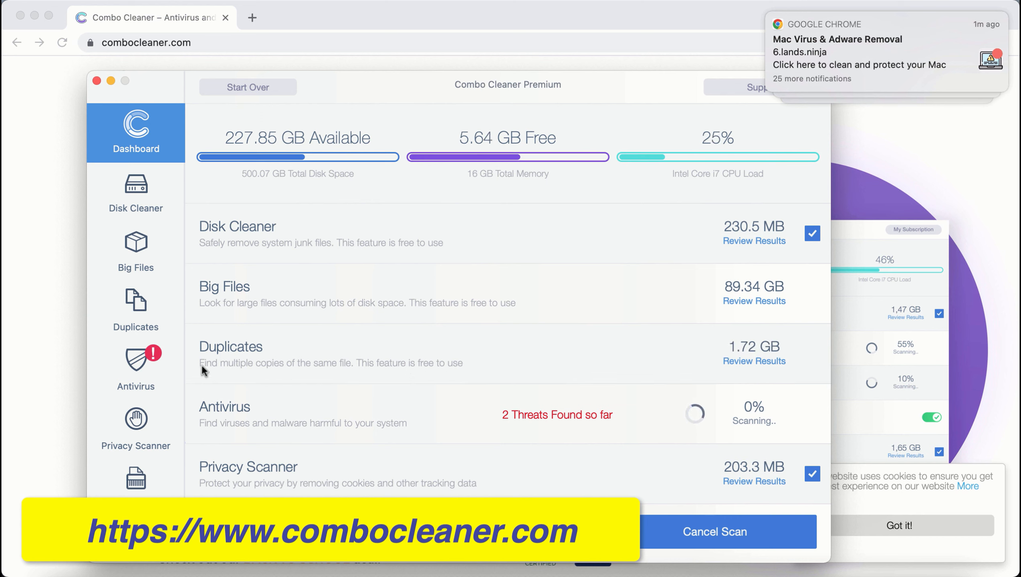
# Bring up the running antivirus quick scan showing 2 threats found
pyautogui.click(135, 368)
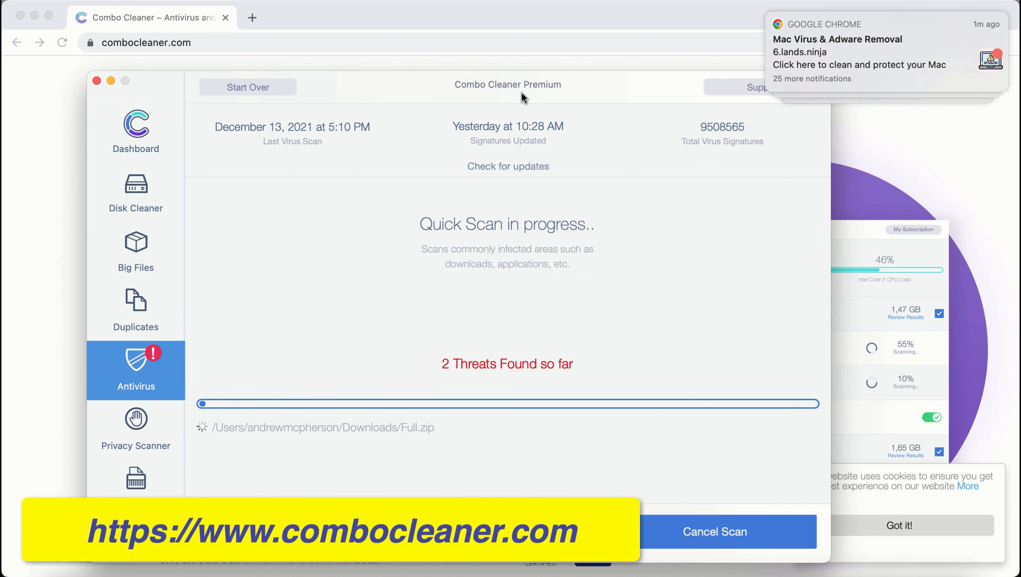